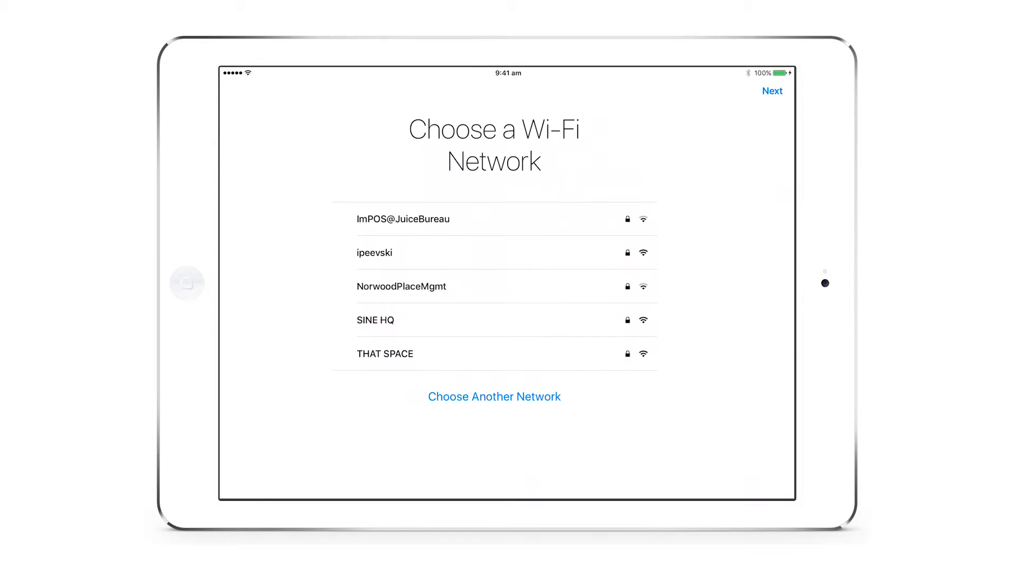
Join the SINE HQ Wi-Fi network with its password and agree to the iOS terms.
{"action": "left_click", "coordinate": [376, 320]}
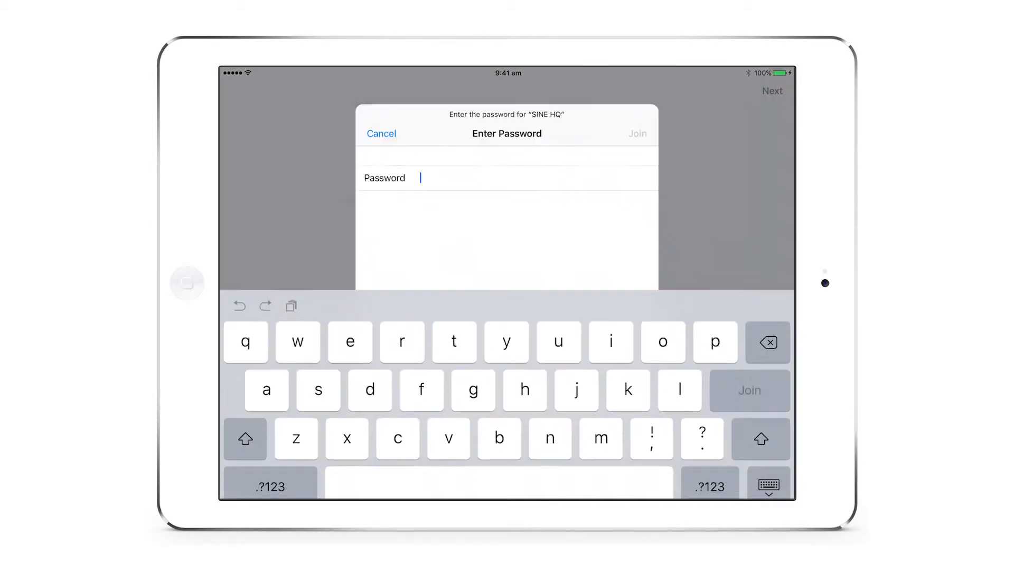
{"action": "left_click", "coordinate": [381, 134]}
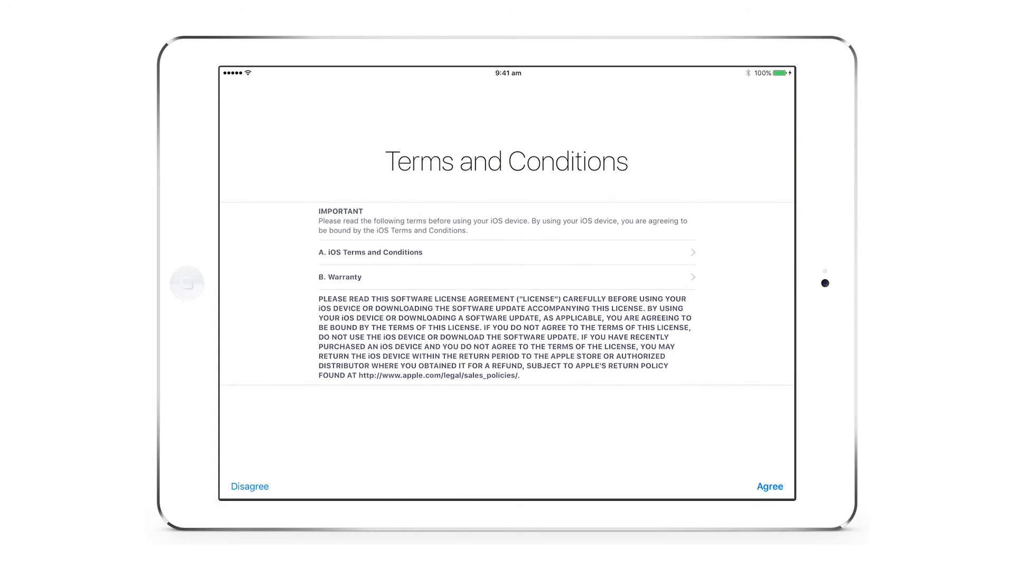
{"action": "left_click", "coordinate": [769, 486]}
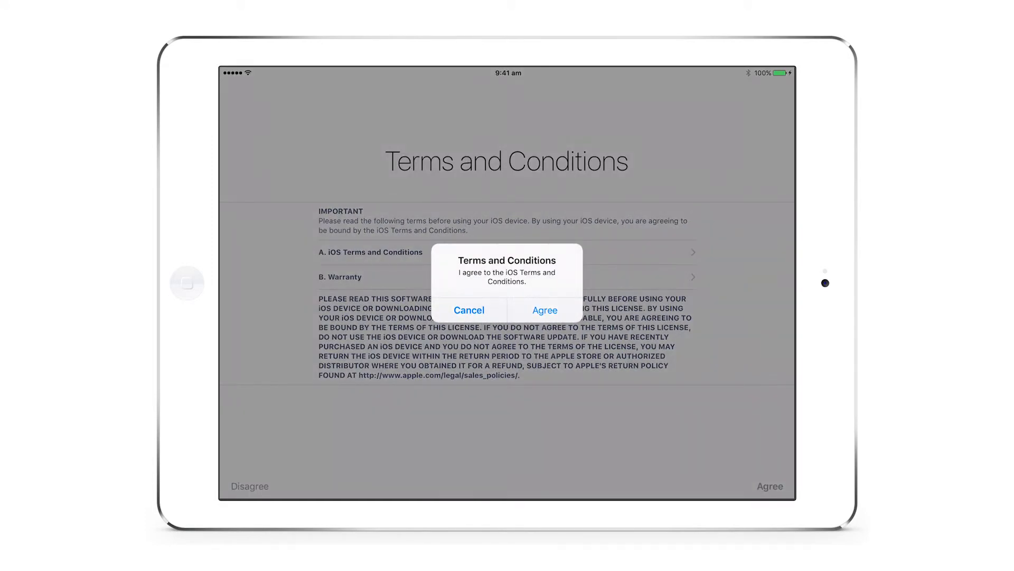
{"action": "left_click", "coordinate": [544, 309]}
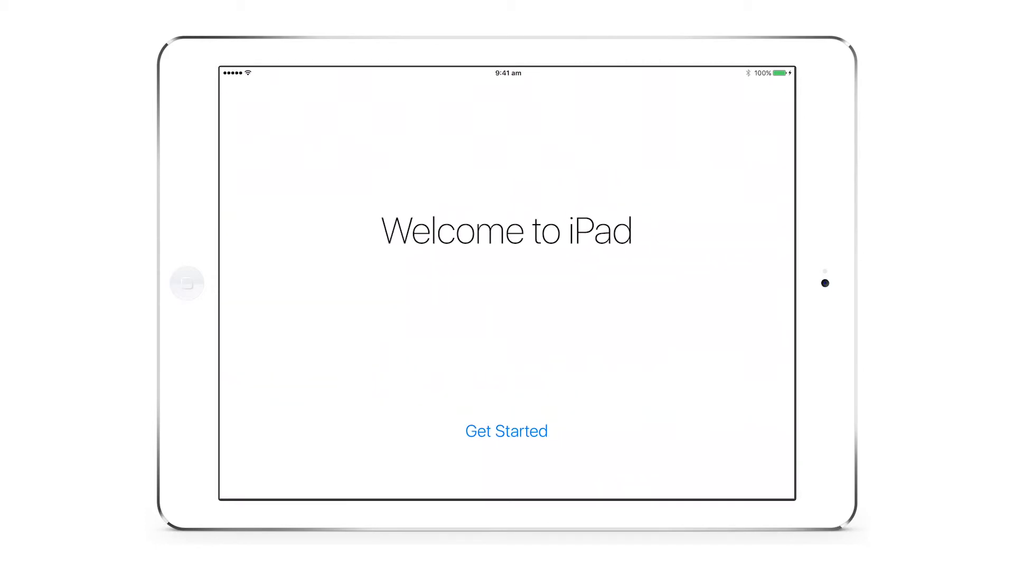
Tap Get Started and finish the remaining setup screens to reach the Home screen.
{"action": "left_click", "coordinate": [506, 430]}
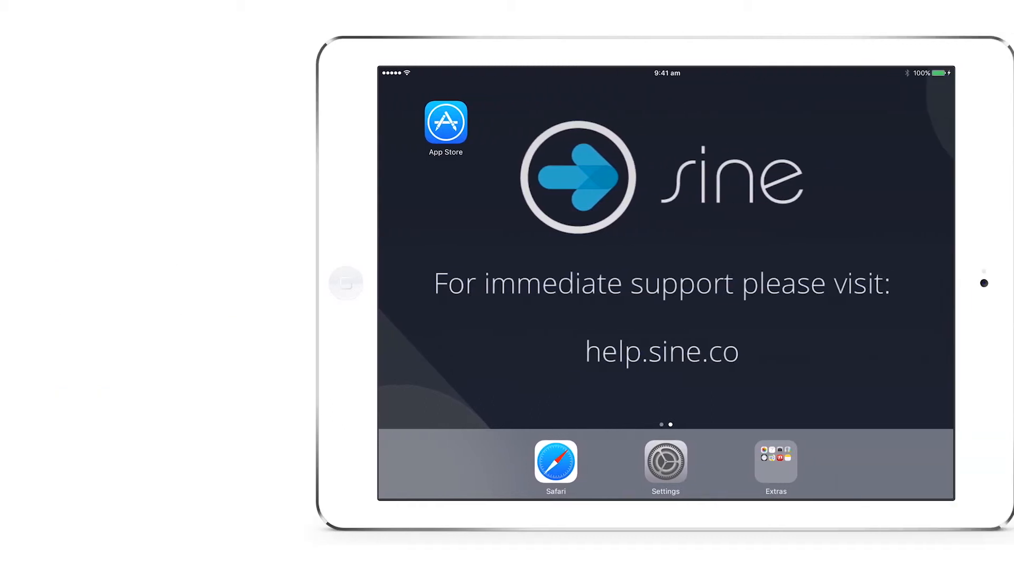
Search the App Store for Sine Group Pty Ltd and start downloading SinePoint Pro.
{"action": "left_click", "coordinate": [446, 122]}
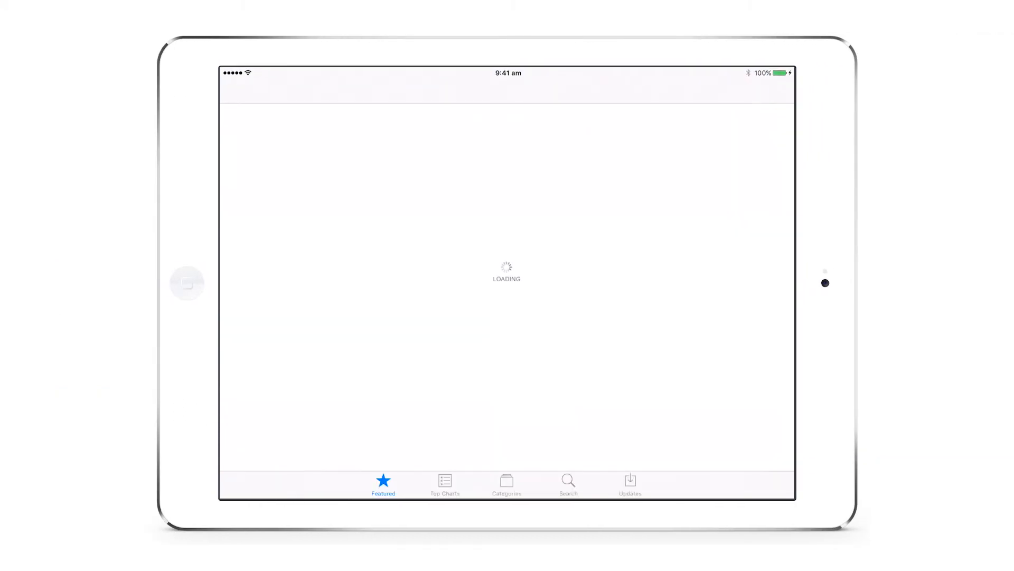
{"action": "left_click", "coordinate": [725, 90]}
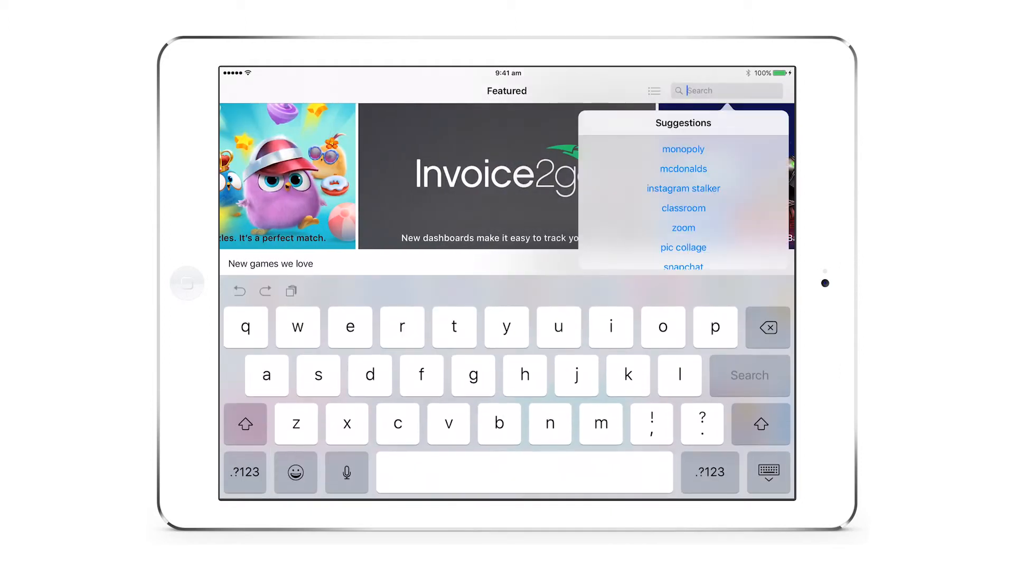
{"action": "type", "text": "sin"}
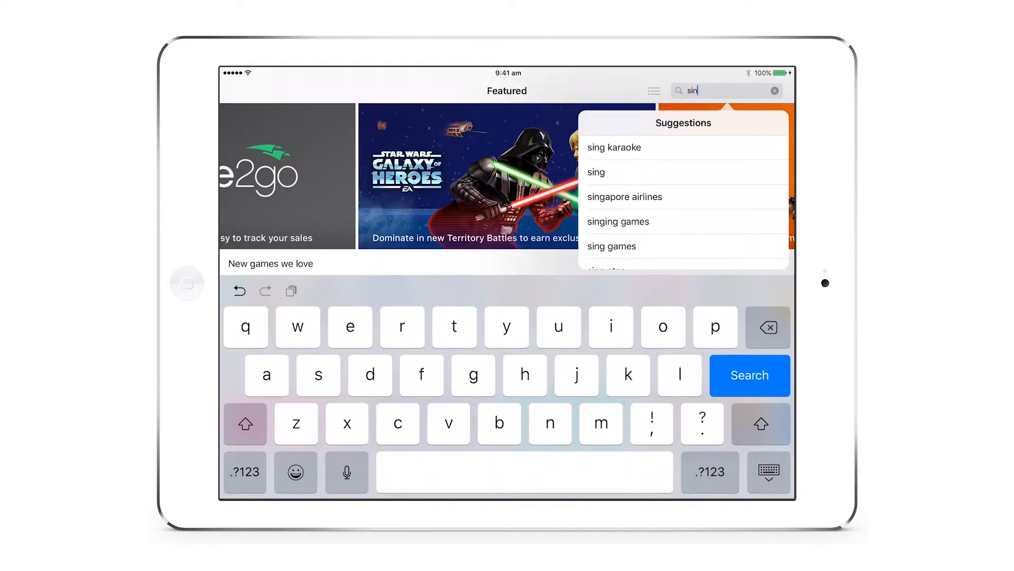
{"action": "left_click", "coordinate": [749, 375]}
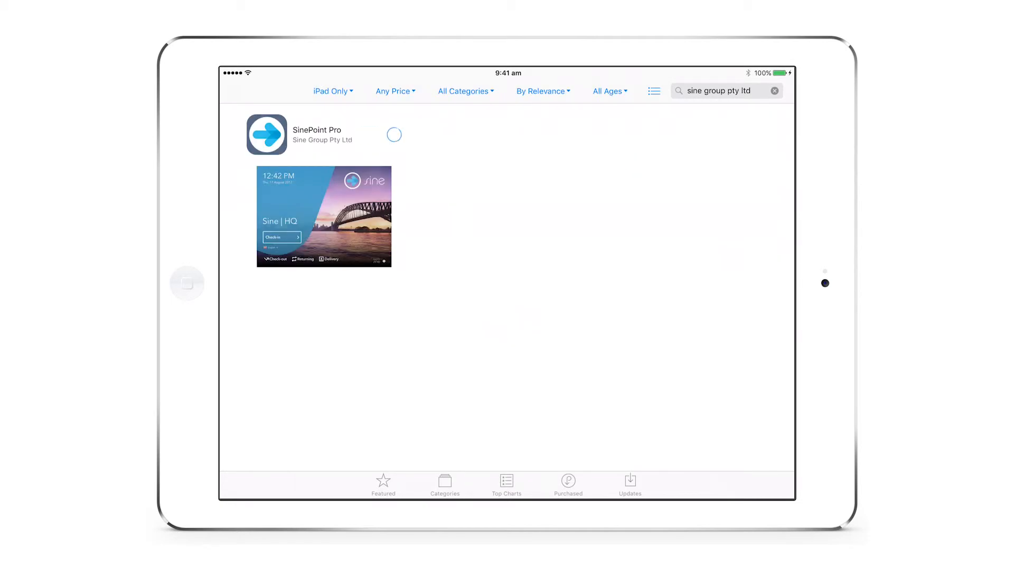
{"action": "left_click", "coordinate": [393, 135]}
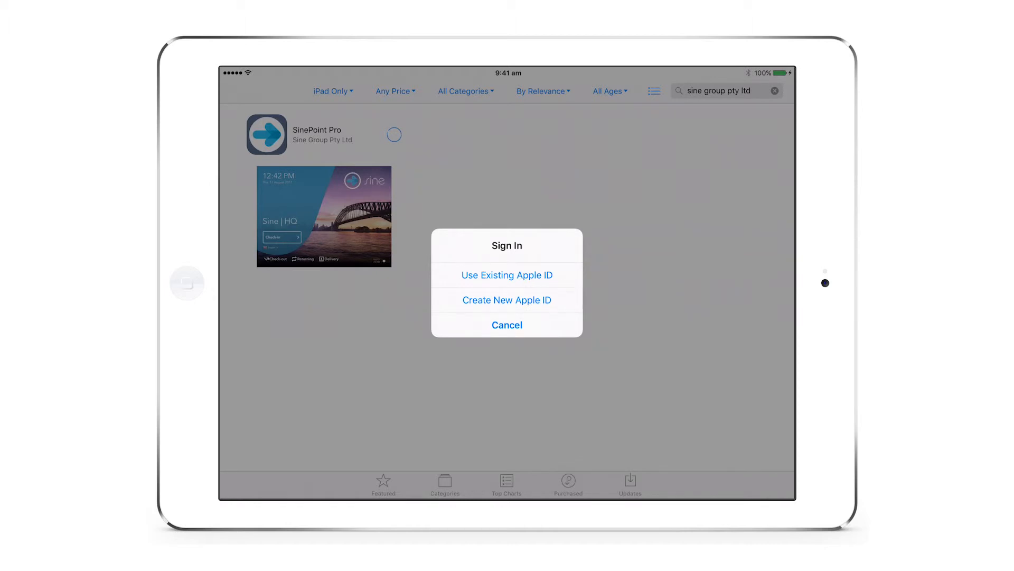
Sign in with an existing Apple ID to install SinePoint Pro, then launch it.
{"action": "left_click", "coordinate": [507, 325]}
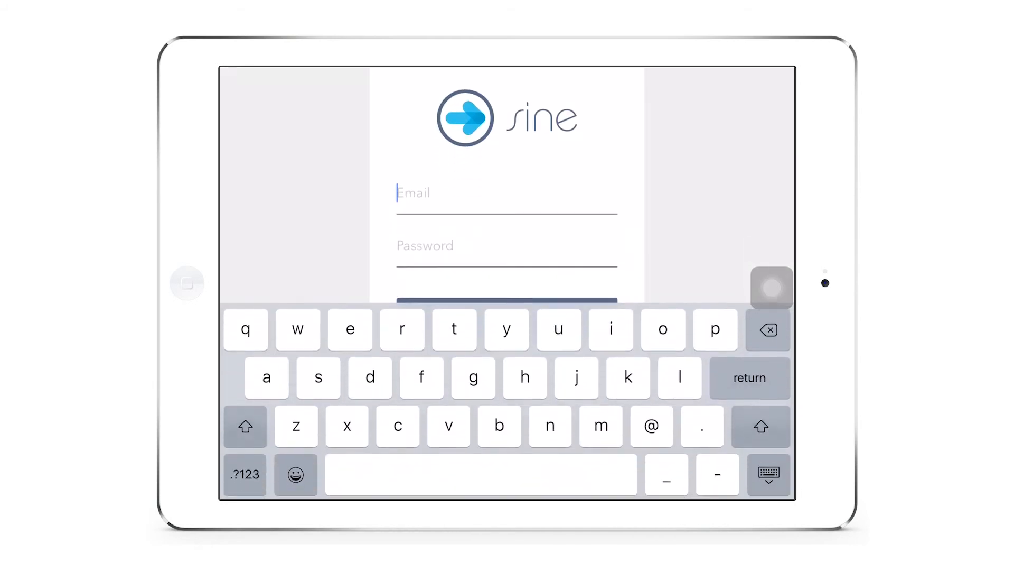
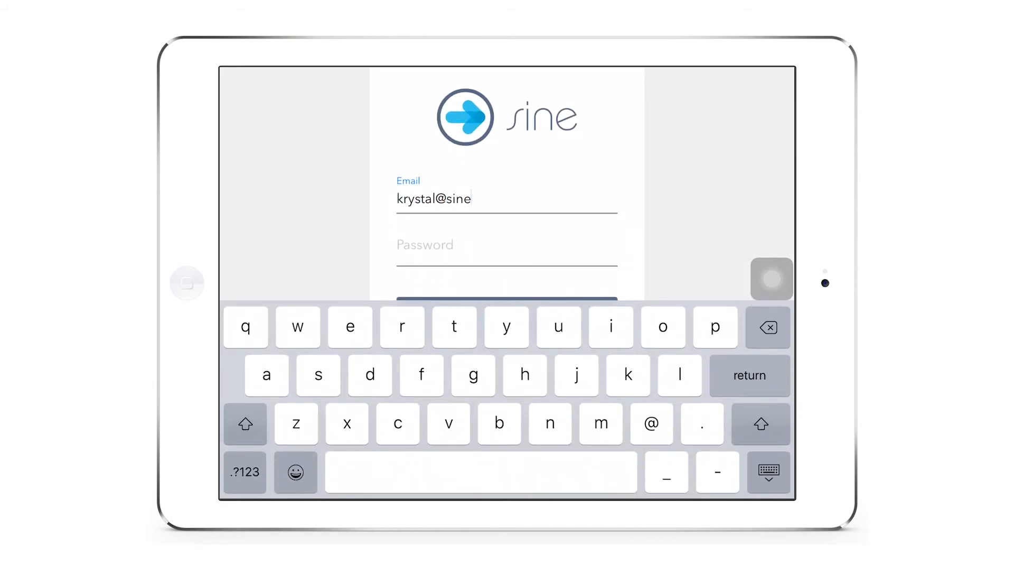
{"action": "left_click", "coordinate": [245, 471]}
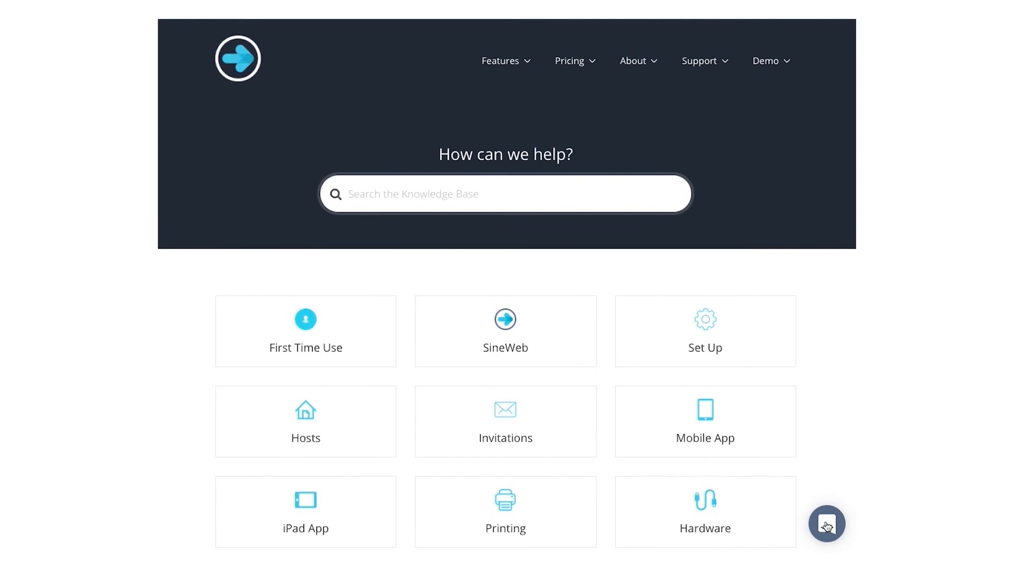
{"action": "left_click", "coordinate": [826, 524]}
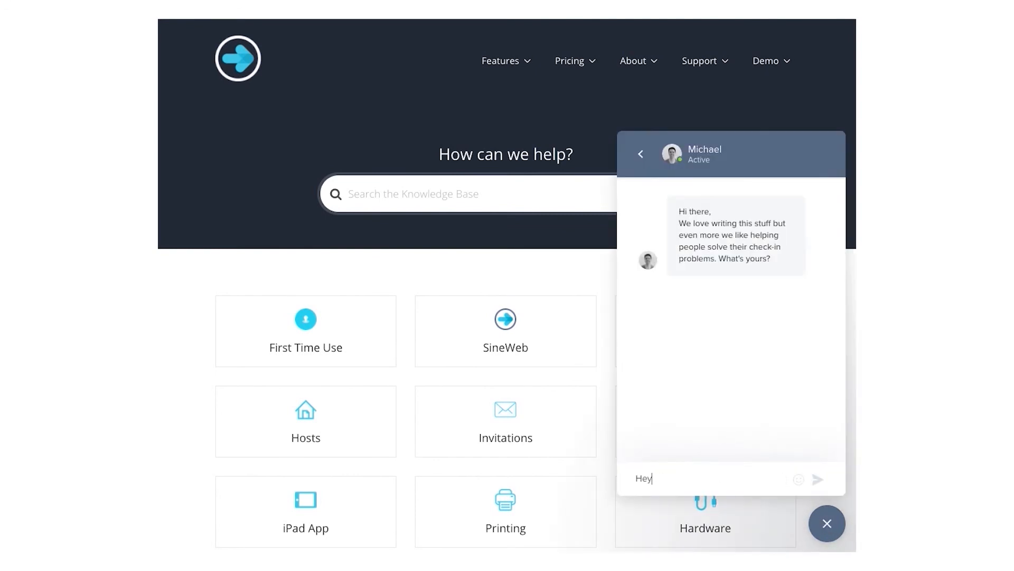